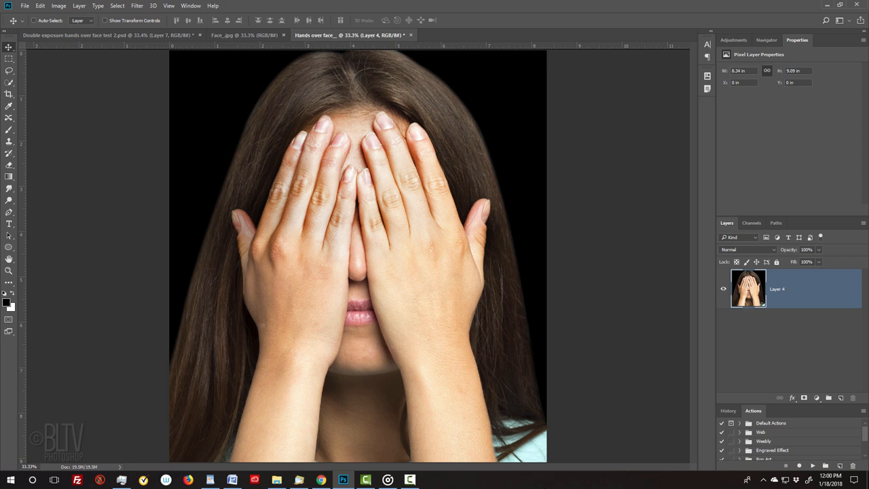
Step: Switch to the Face portrait document
click(245, 35)
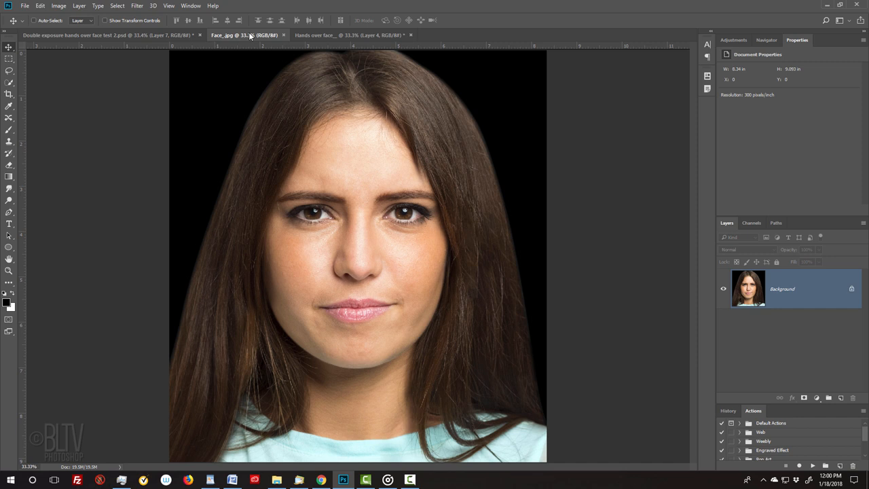
Step: Auto-tone the face photo, then select all of it and copy it
key(ctrl+shift+l)
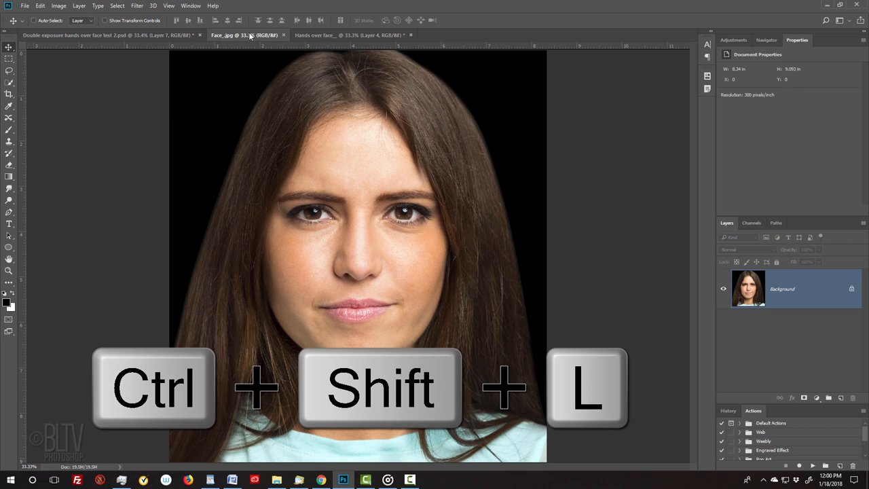
key(ctrl+shift+l)
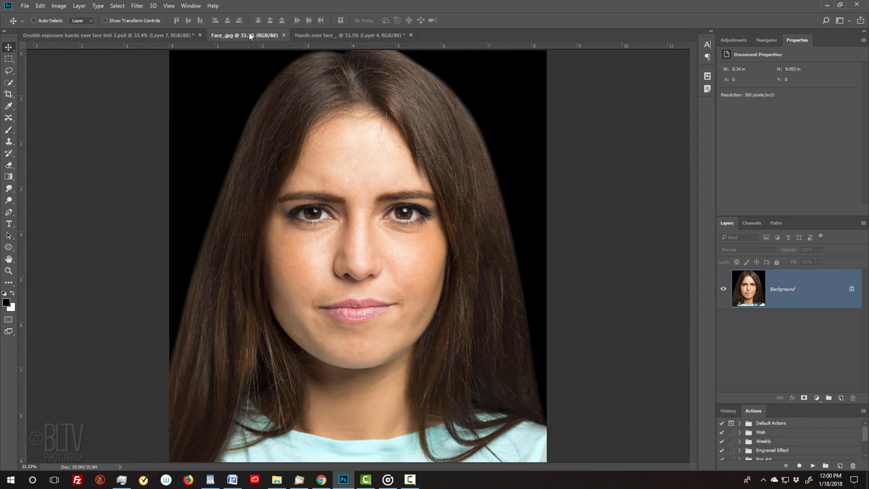
key(ctrl+a)
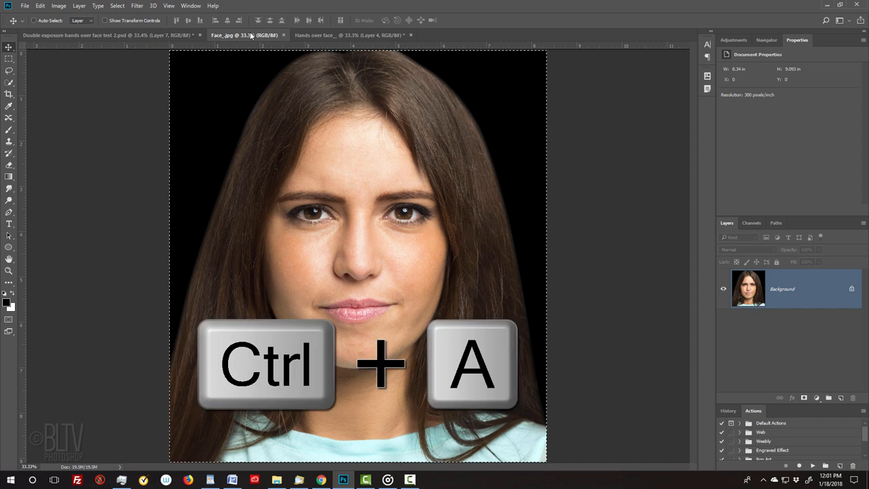
key(ctrl+a)
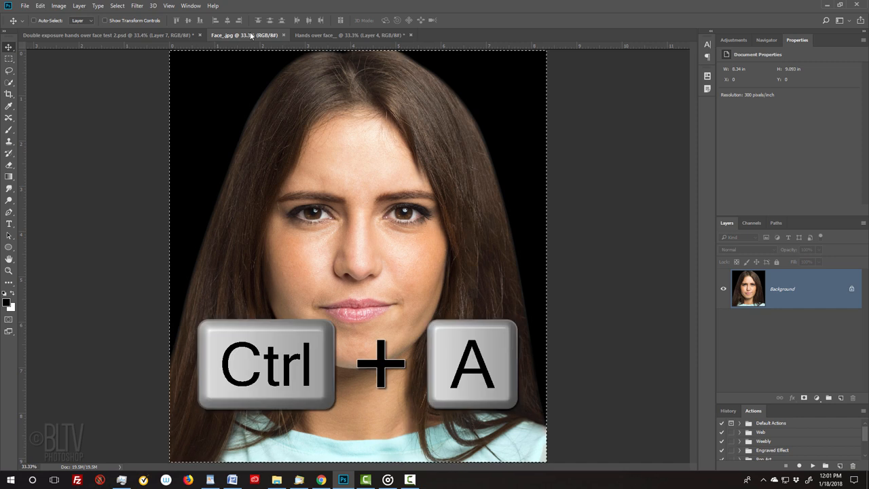
key(ctrl+c)
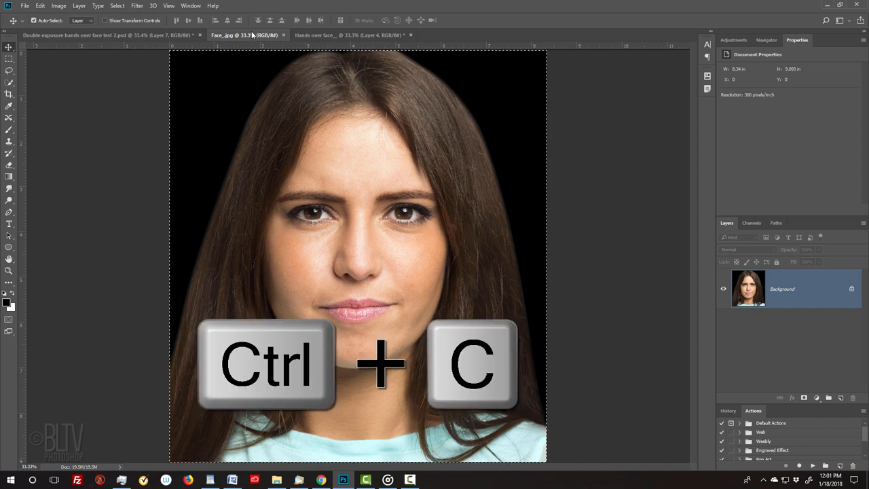
key(ctrl+c)
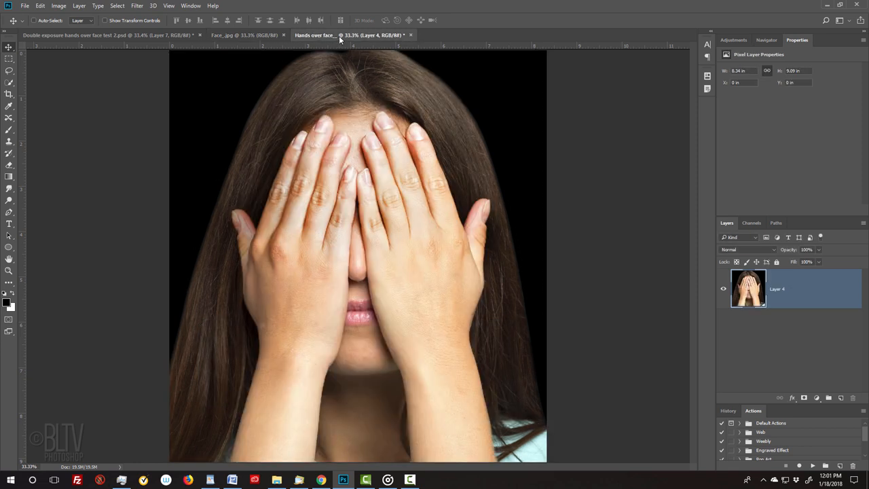
Step: Paste the face as Layer 5 over the hands photo and blend it with Linear Burn
key(ctrl+v)
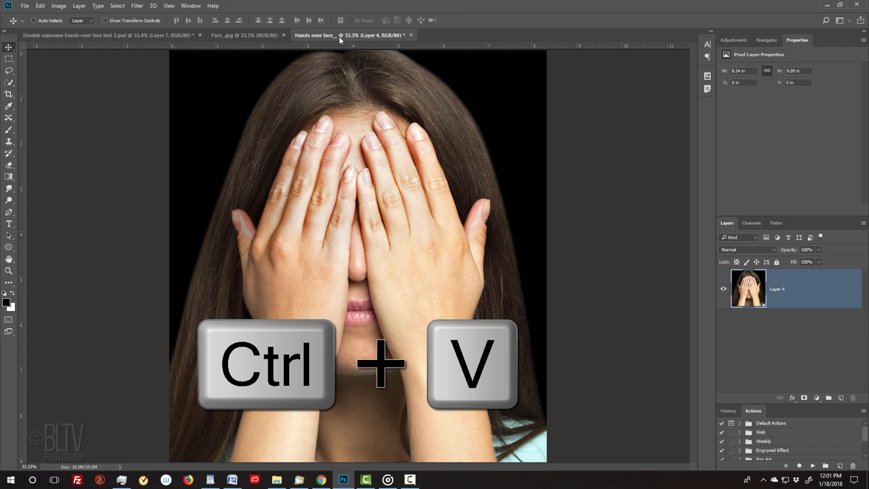
key(ctrl+v)
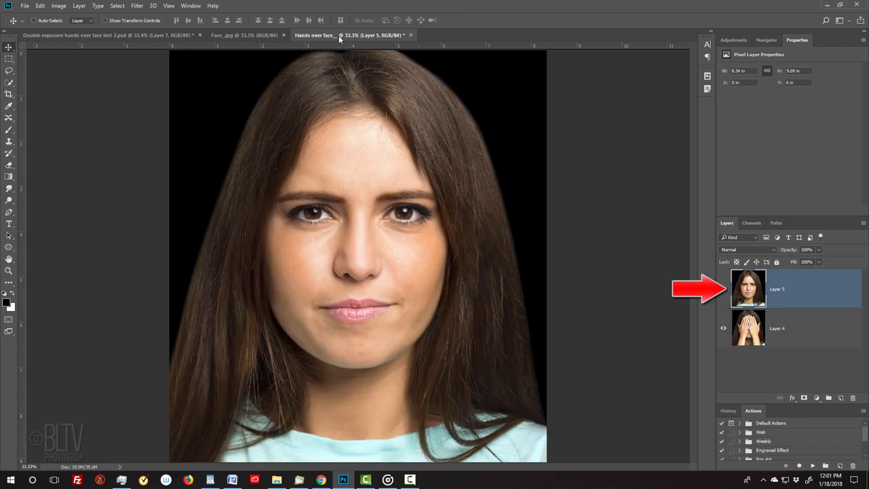
click(746, 249)
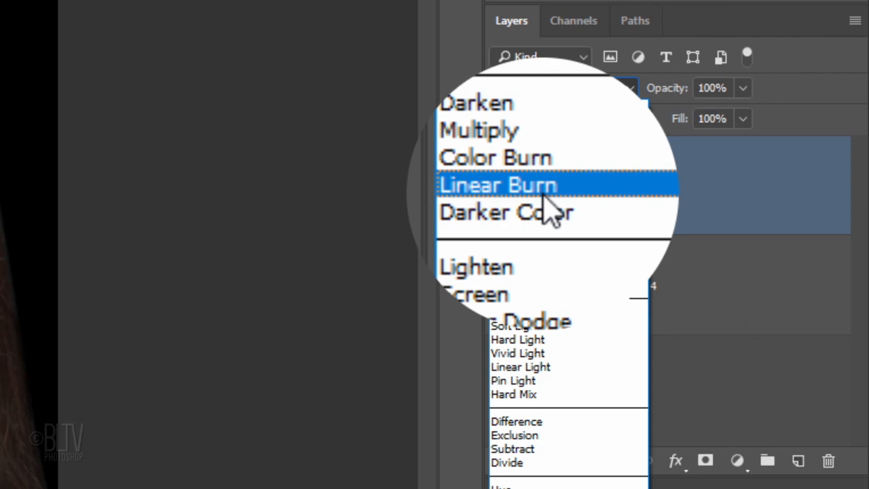
click(498, 184)
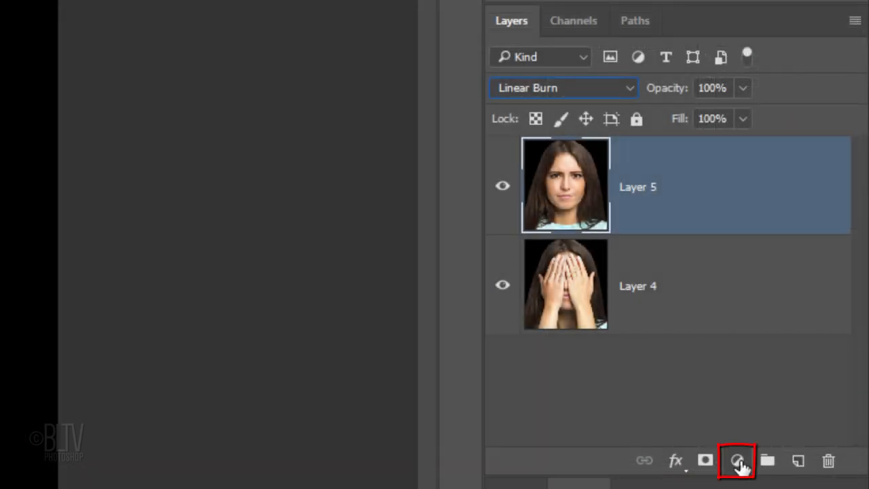
Step: Add an Exposure adjustment layer above the face layer and nudge its Exposure value
click(736, 462)
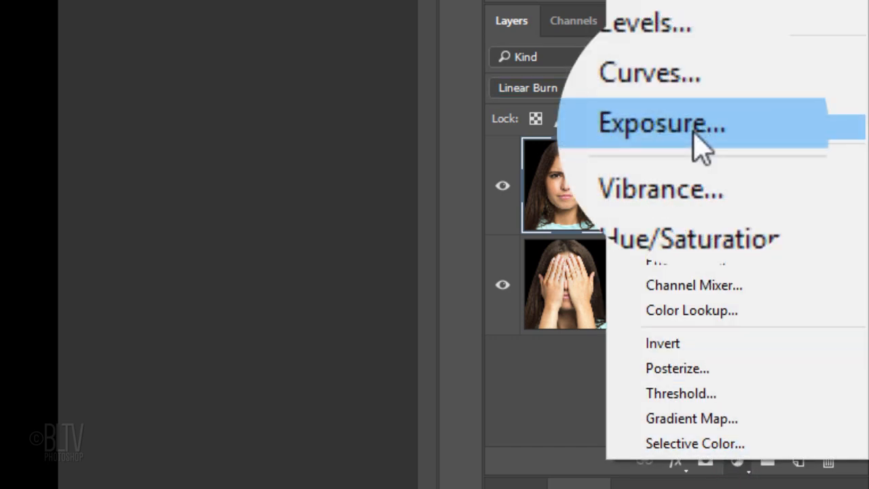
click(660, 122)
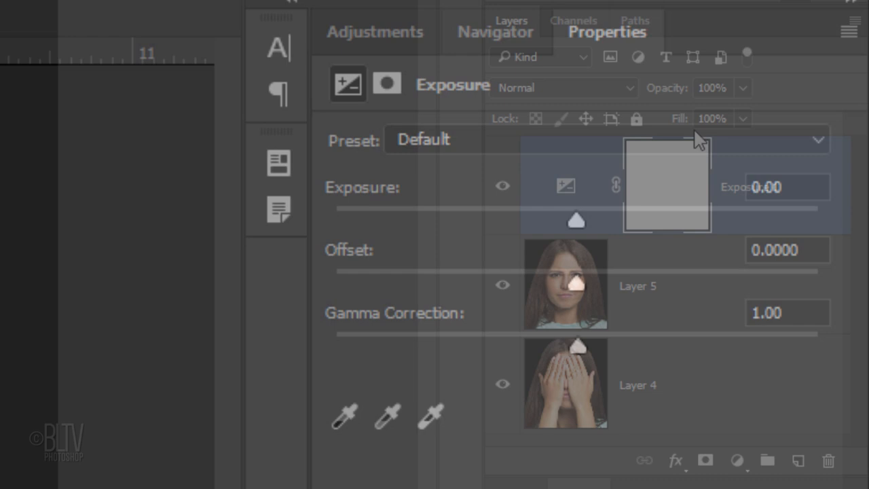
click(784, 188)
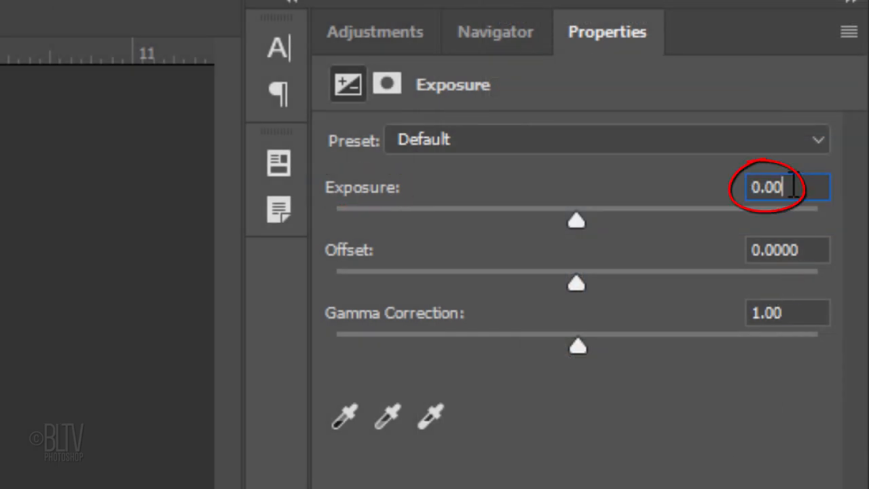
drag(575, 220, 597, 220)
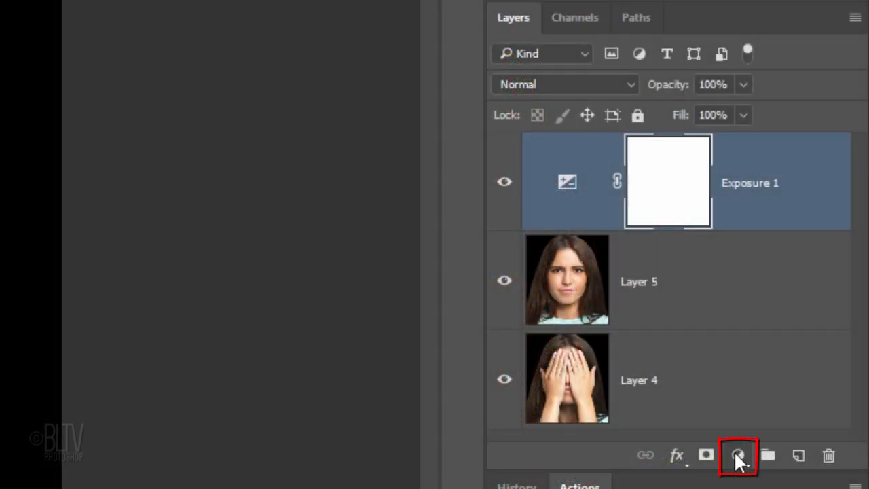
Step: Add a Black & White adjustment layer to turn the composite grayscale
click(737, 455)
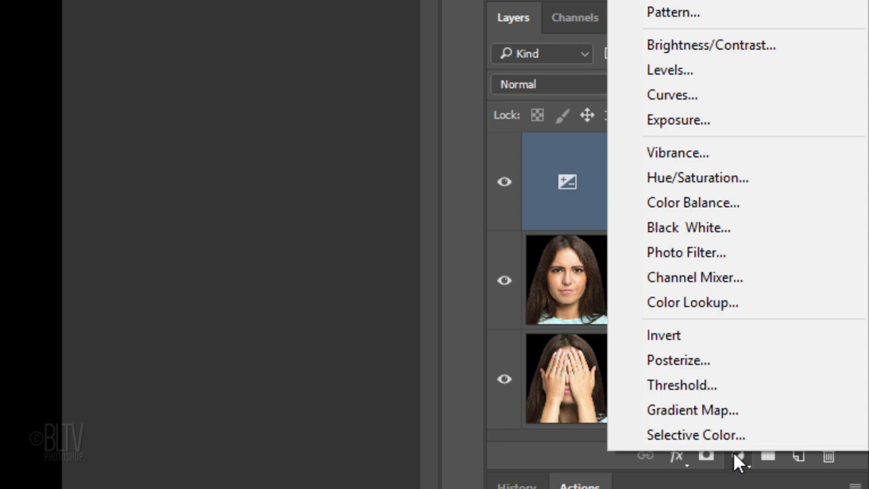
mouse_move(687, 228)
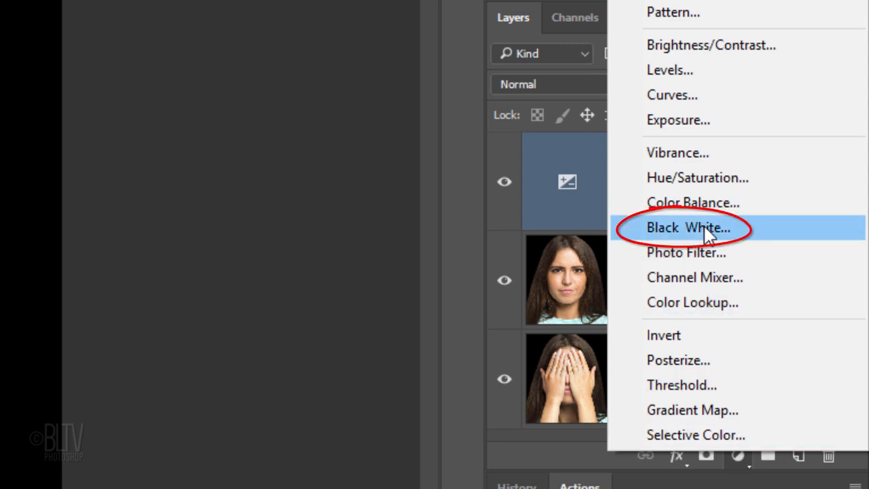
click(687, 227)
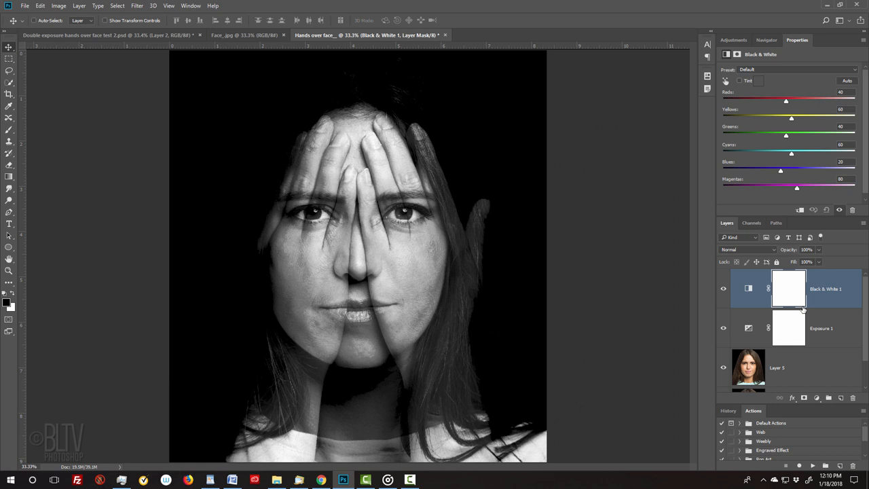
Step: Stamp all visible layers into a merged Layer 6 at the top of the stack
key(ctrl+shift+alt+e)
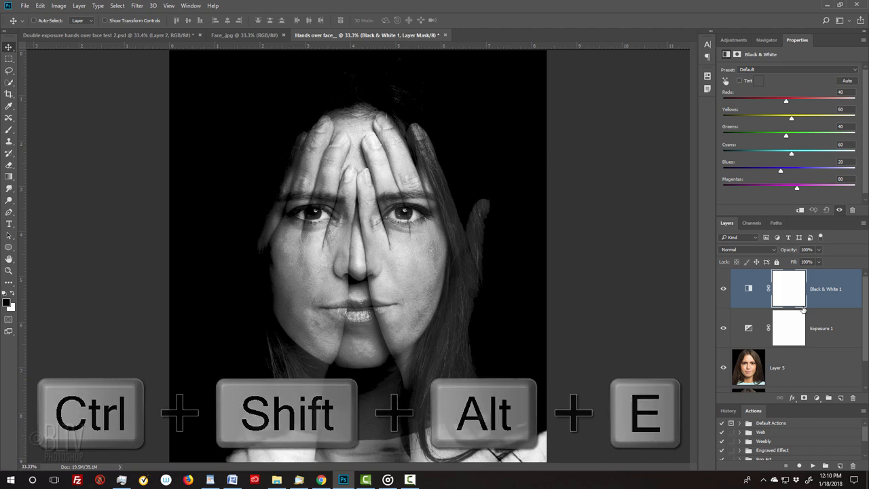
key(ctrl+shift+alt+e)
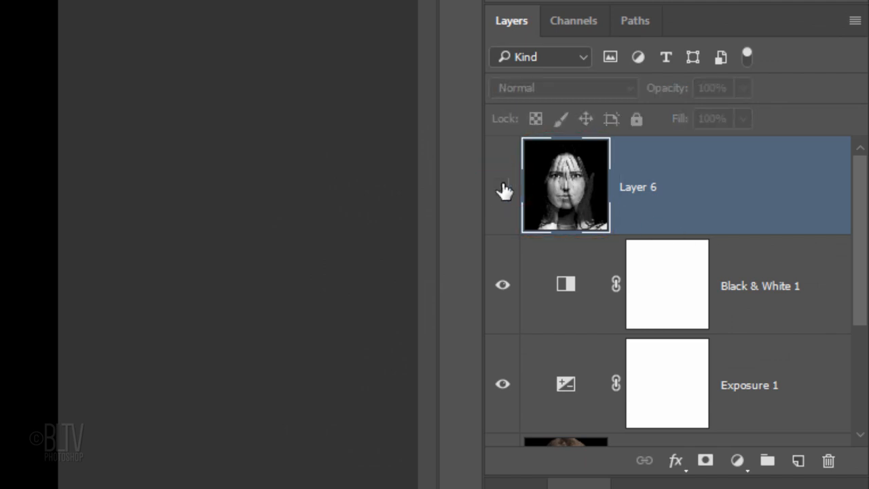
scroll(down, 3)
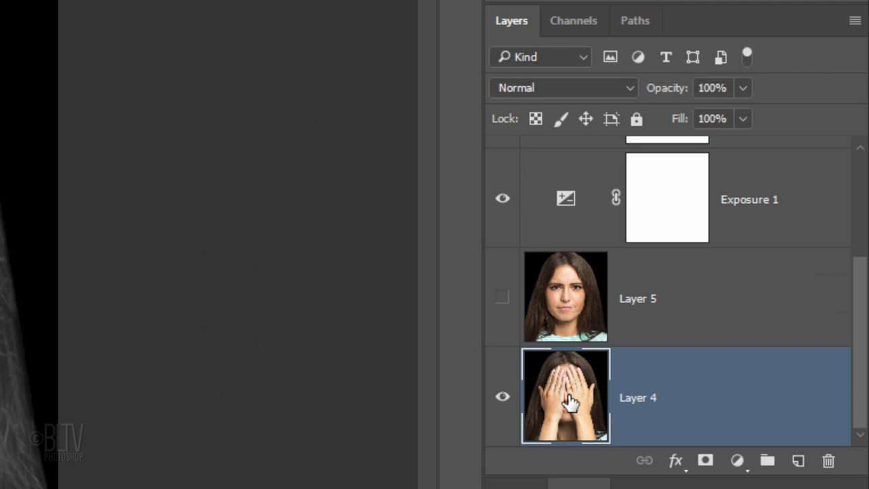
Step: Duplicate the hands layer as Layer 4 copy and blend it with Linear Burn
key(Ctrl+j)
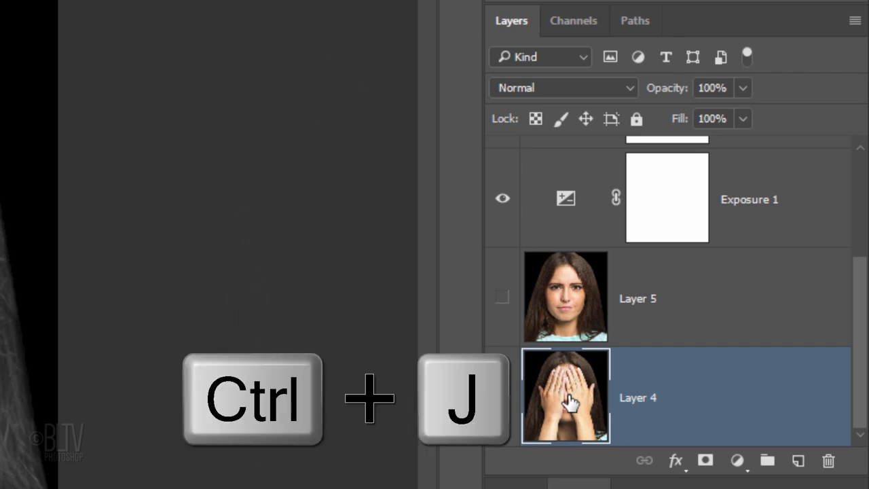
key(ctrl+j)
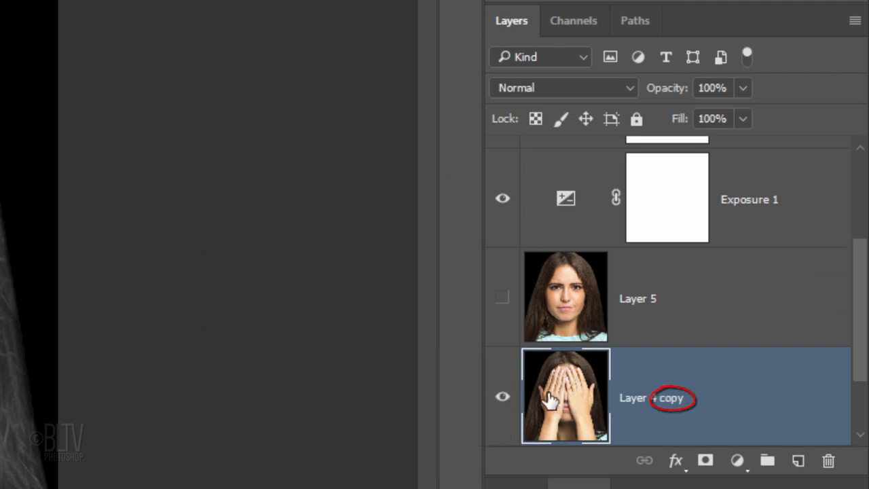
click(562, 87)
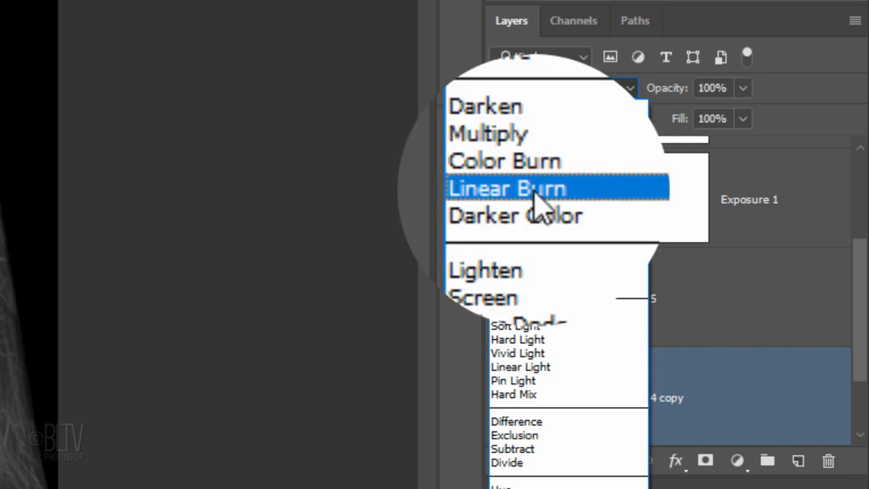
click(507, 188)
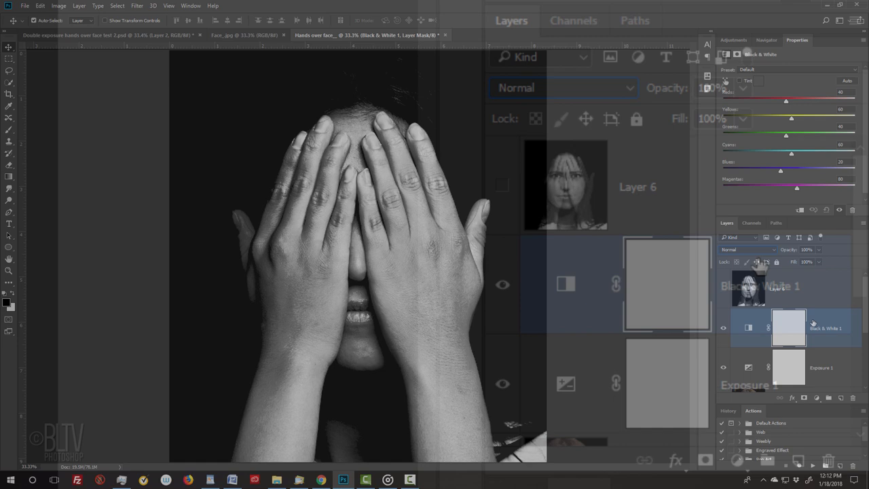
Step: Stamp the visible black-and-white hands into a merged Layer 7 on top
key(ctrl+shift+alt+e)
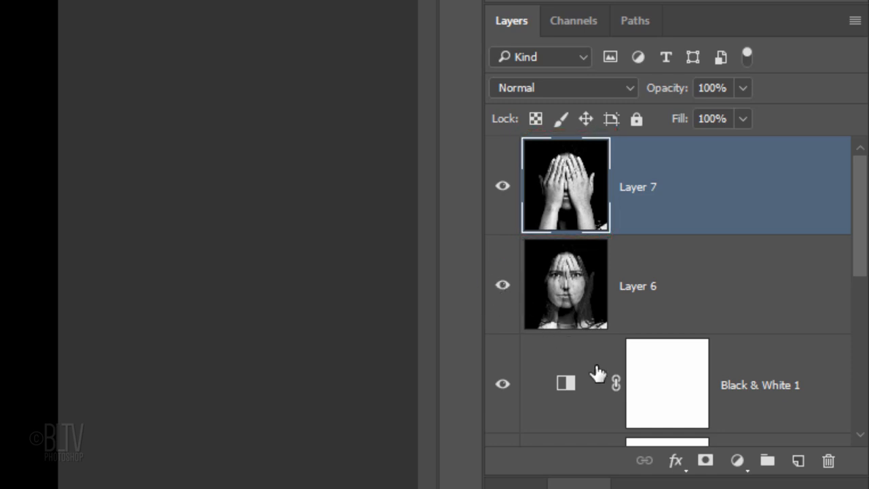
Step: Select Layer 7 and add a layer mask to it
click(705, 462)
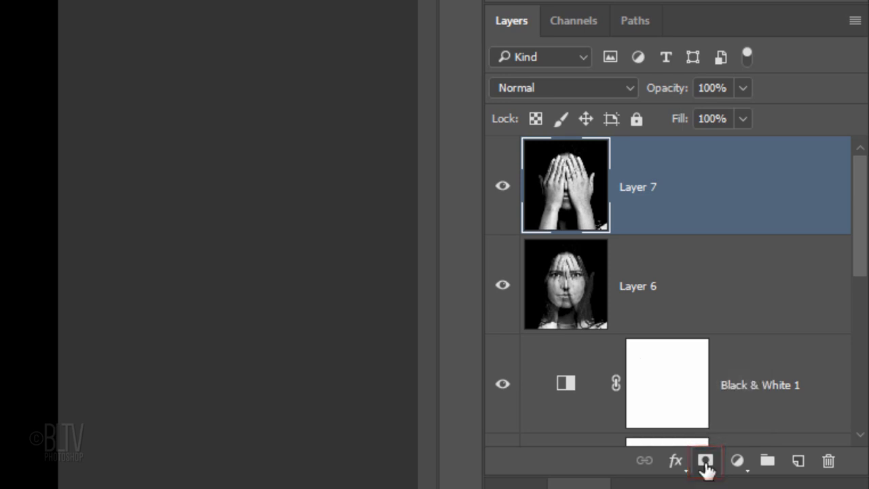
click(703, 462)
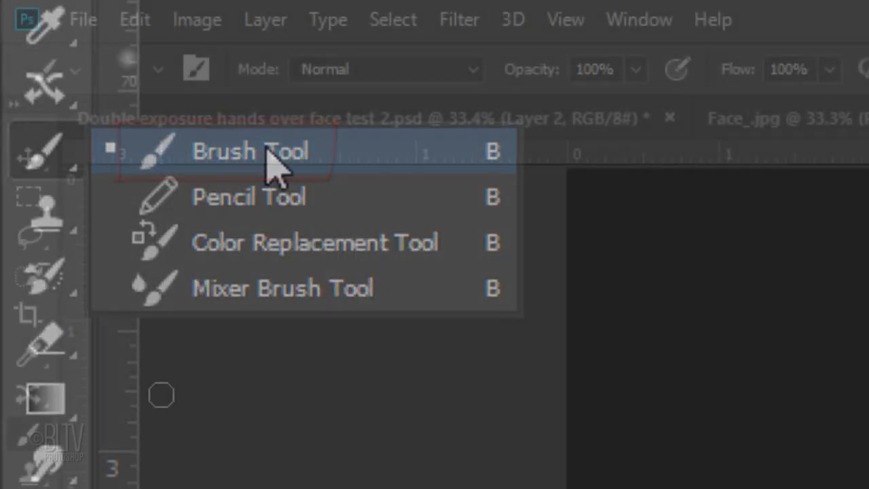
Step: Set up the Brush Tool with a soft 70 px tip, 0% hardness, 100% opacity and flow
click(160, 70)
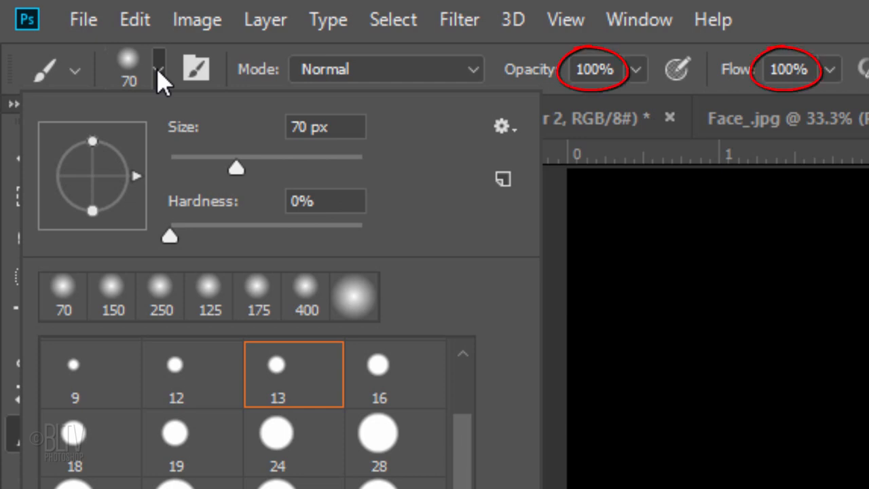
key(enter)
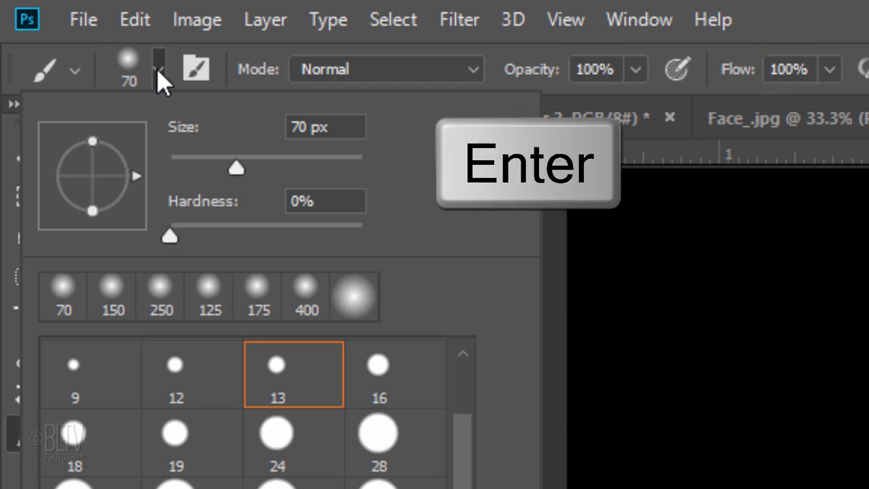
key(Enter)
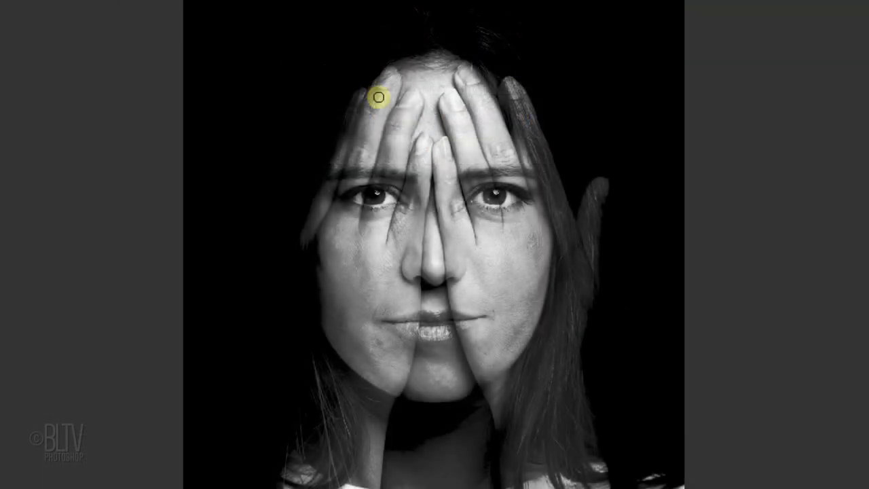
Step: Paint white on the hands layer's mask with the soft brush so the hands show over the face
key(capslock)
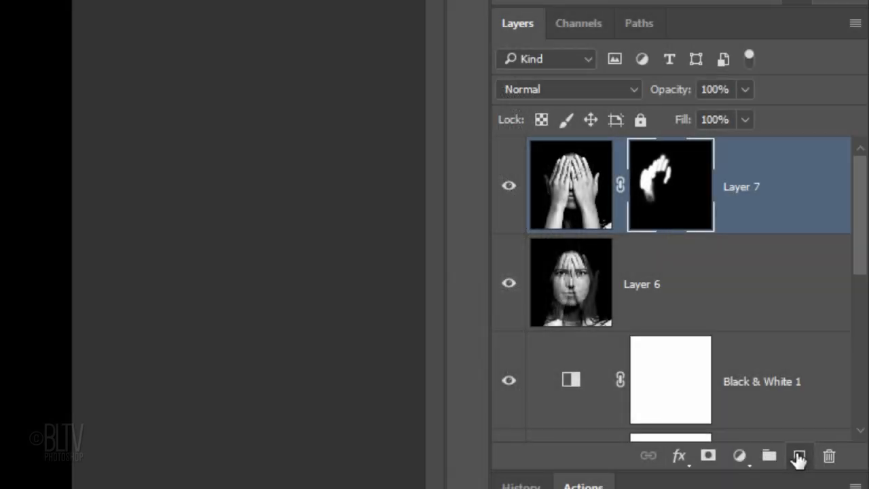
Step: Add an empty layer above the hands and make black the foreground colour, readying the Elliptical Marquee
click(798, 456)
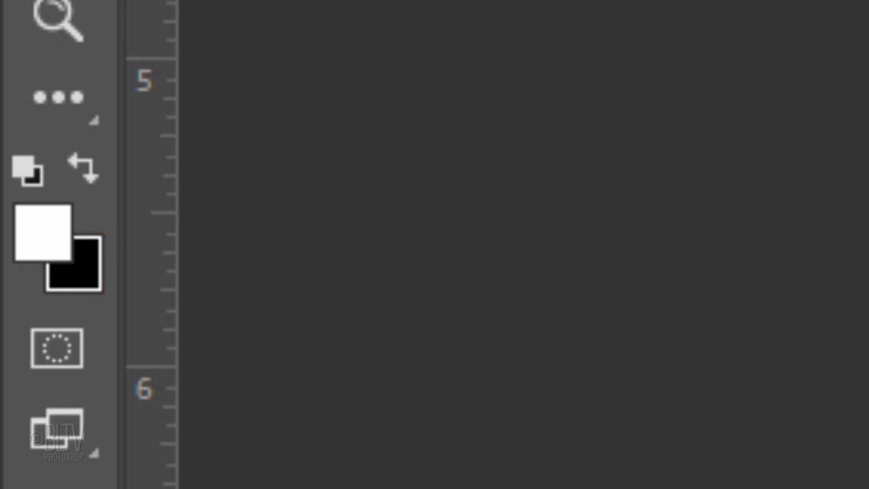
click(82, 169)
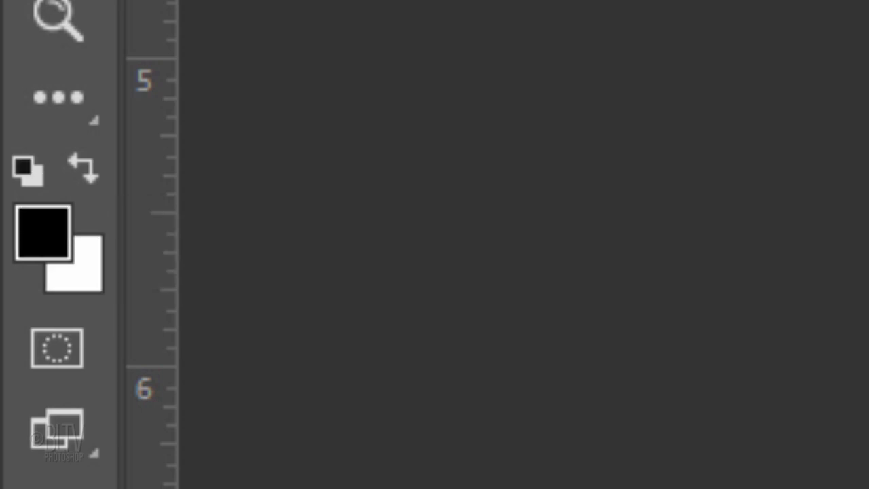
click(38, 266)
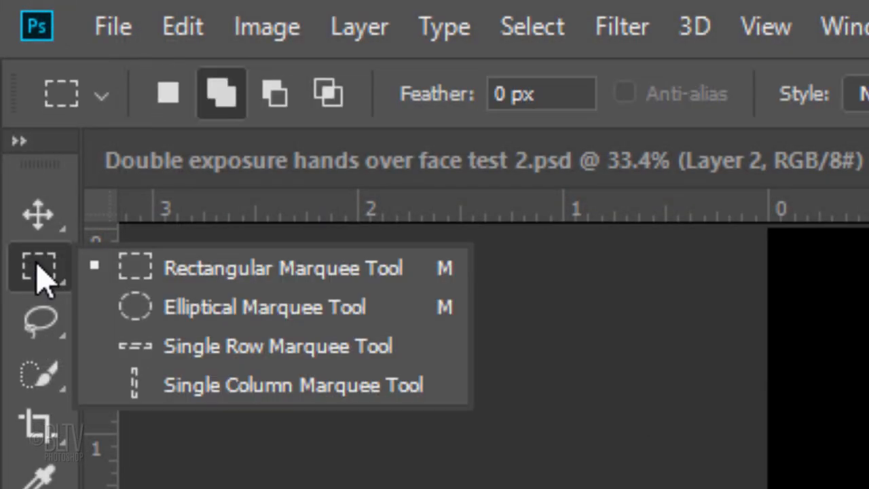
mouse_move(224, 318)
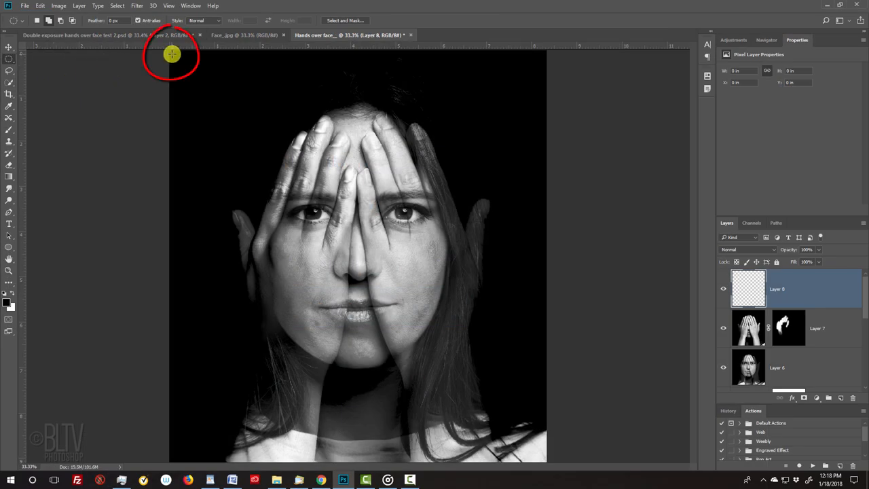
Step: Draw an oval selection over the face and enlarge it evenly from its centre via Transform Selection
drag(170, 51, 470, 402)
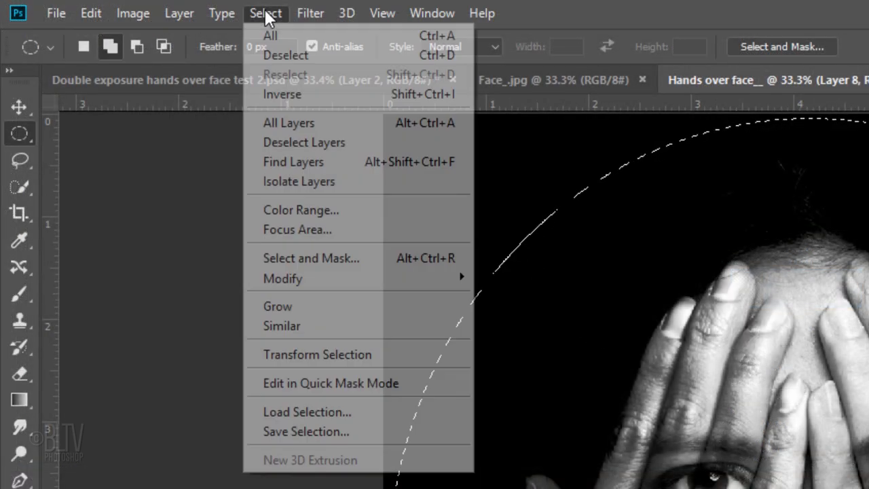
mouse_move(317, 353)
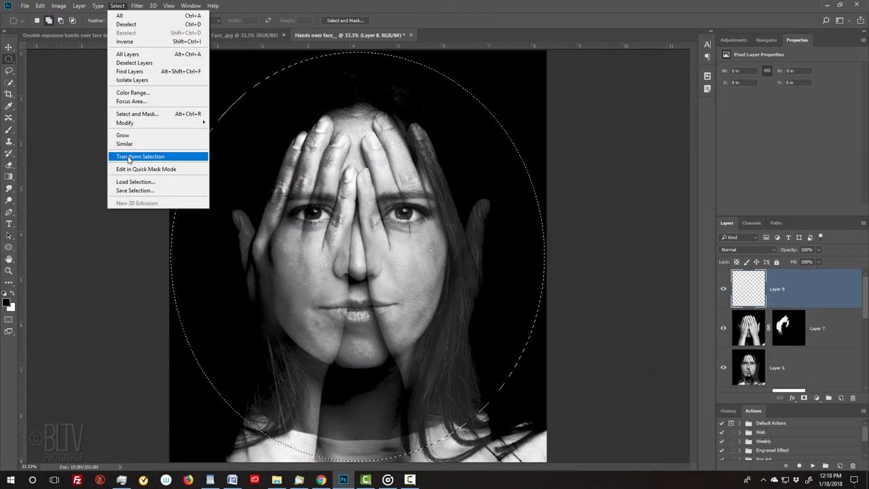
click(141, 156)
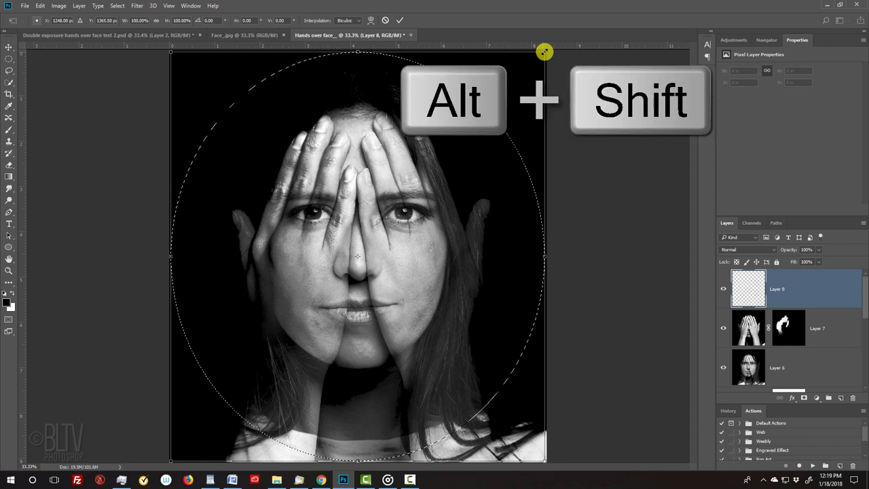
drag(544, 51, 531, 71)
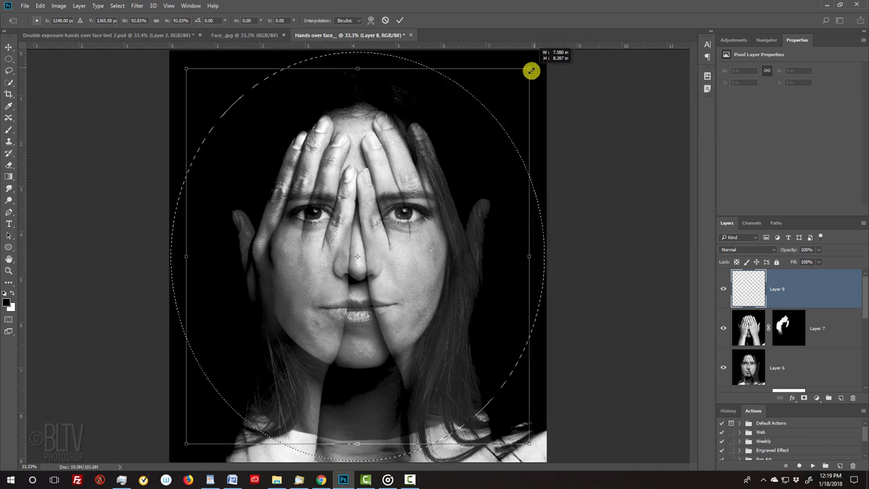
drag(531, 70, 526, 79)
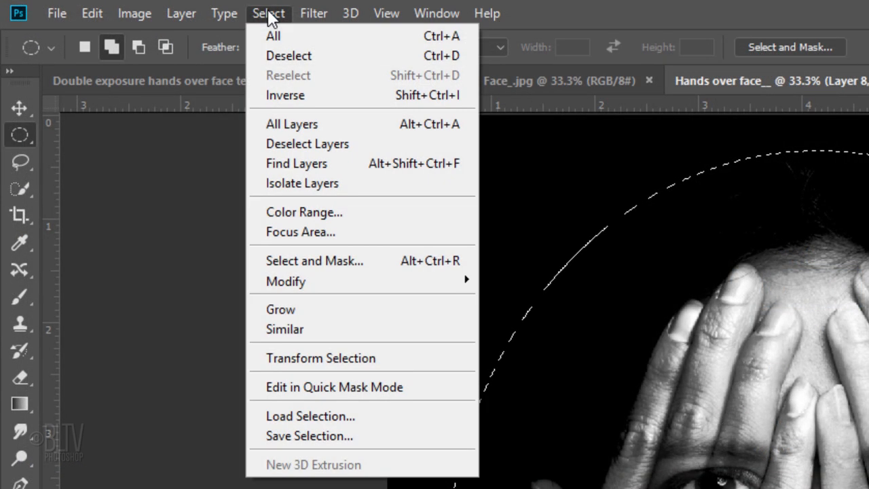
mouse_move(285, 281)
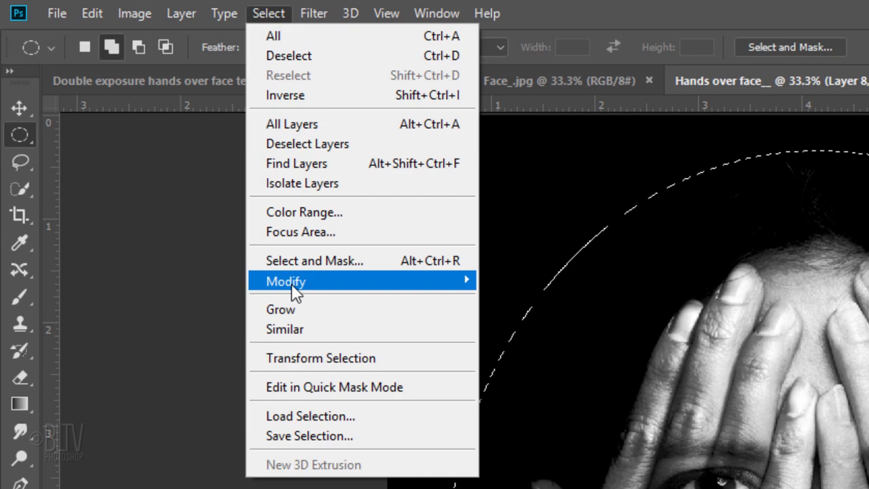
mouse_move(285, 281)
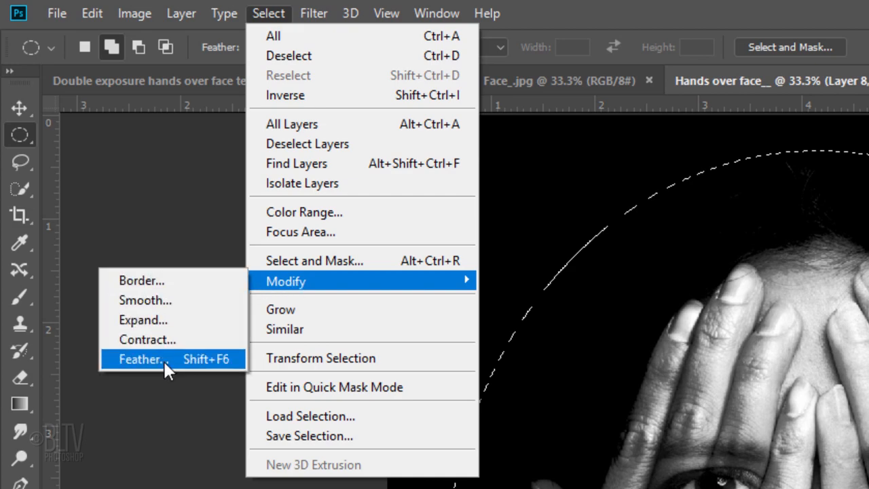
Step: Feather the oval selection with a 100-pixel radius
click(141, 358)
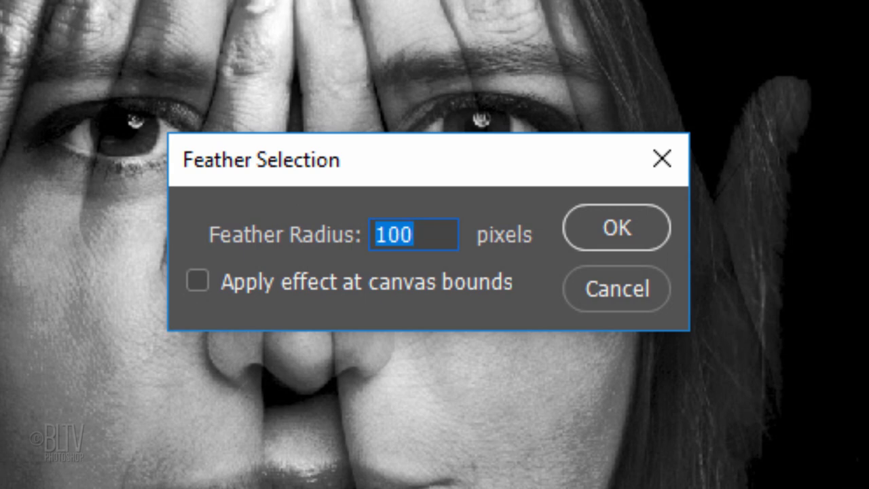
click(614, 228)
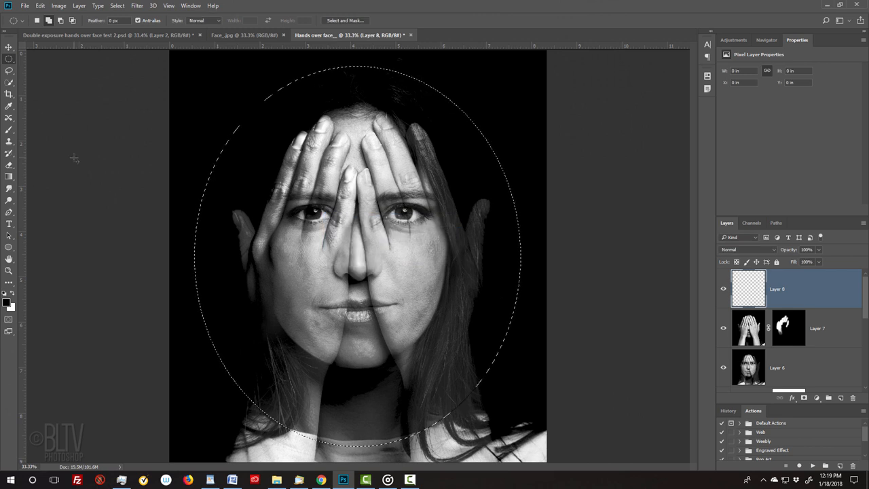
Step: Invert the feathered selection, fill outside the oval with black as a vignette, then deselect
key(ctrl+shift+i)
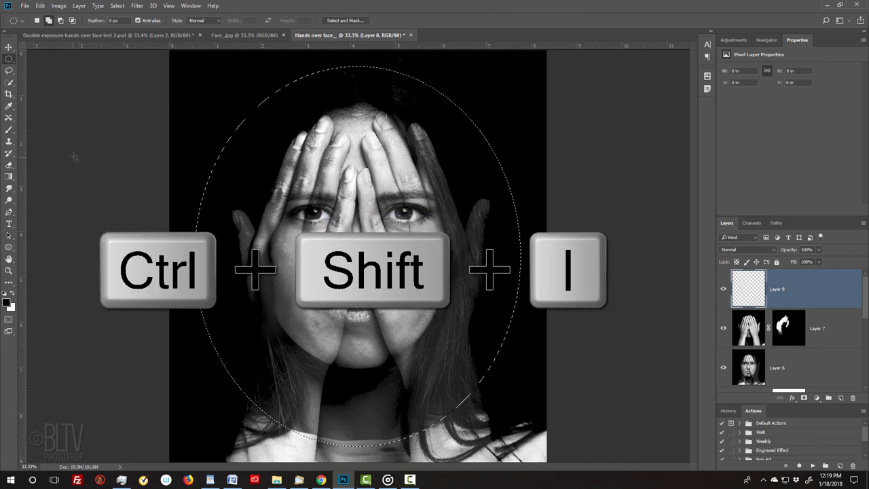
key(ctrl+shift+i)
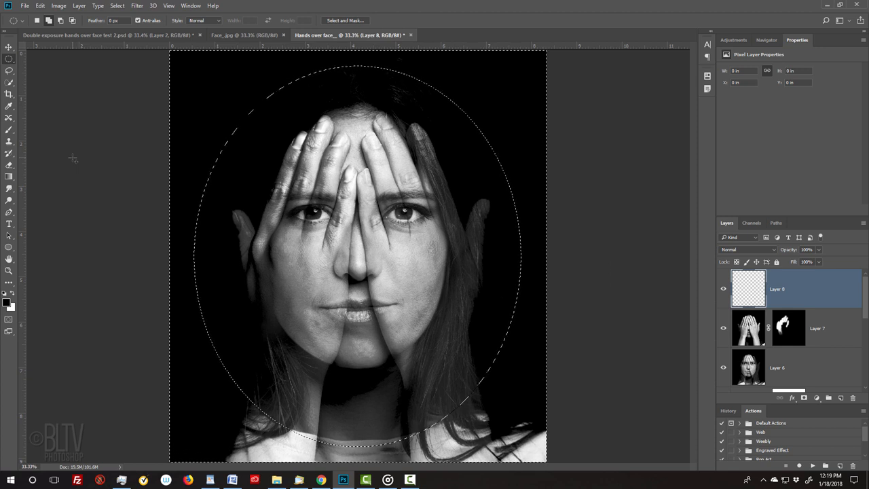
key(alt+Delete)
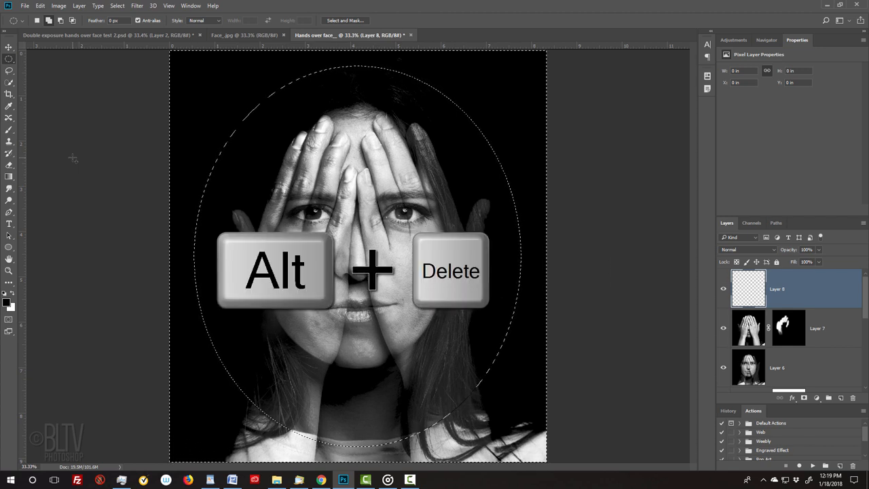
key(alt+Delete)
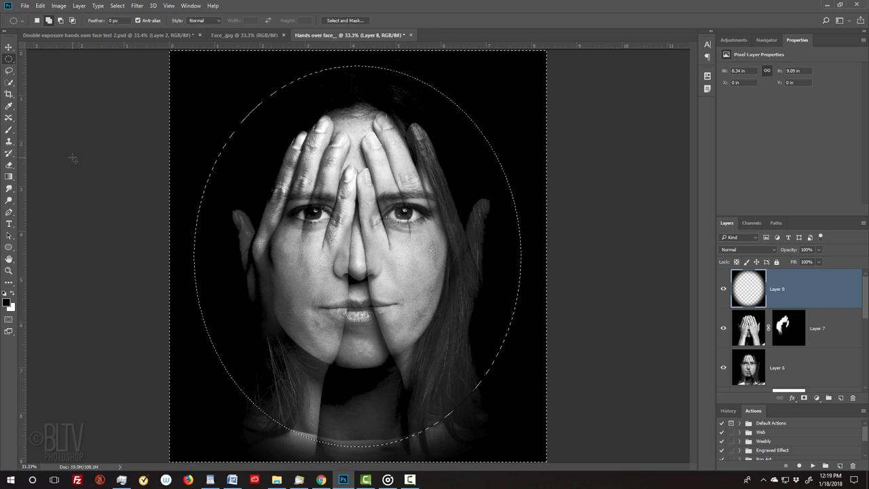
key(ctrl+d)
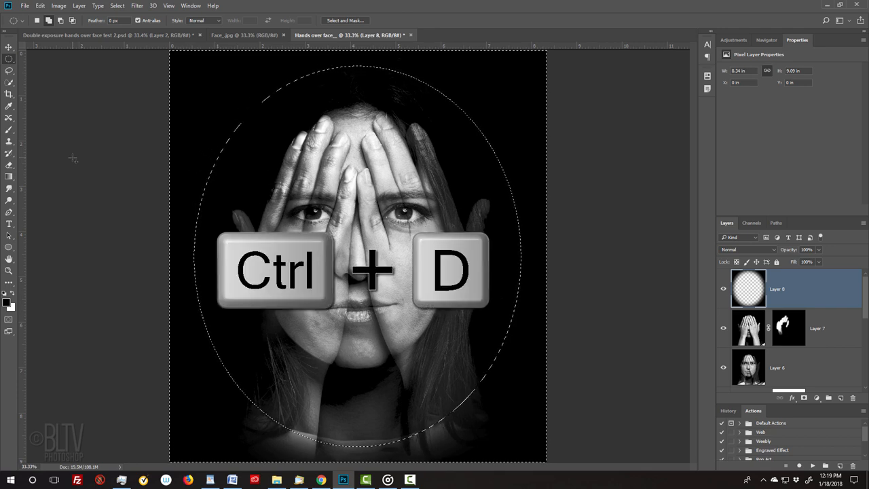
key(ctrl+d)
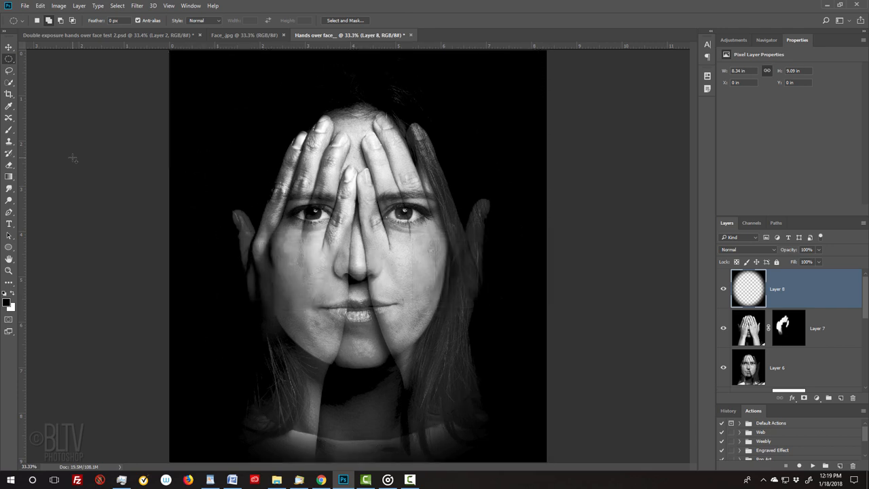